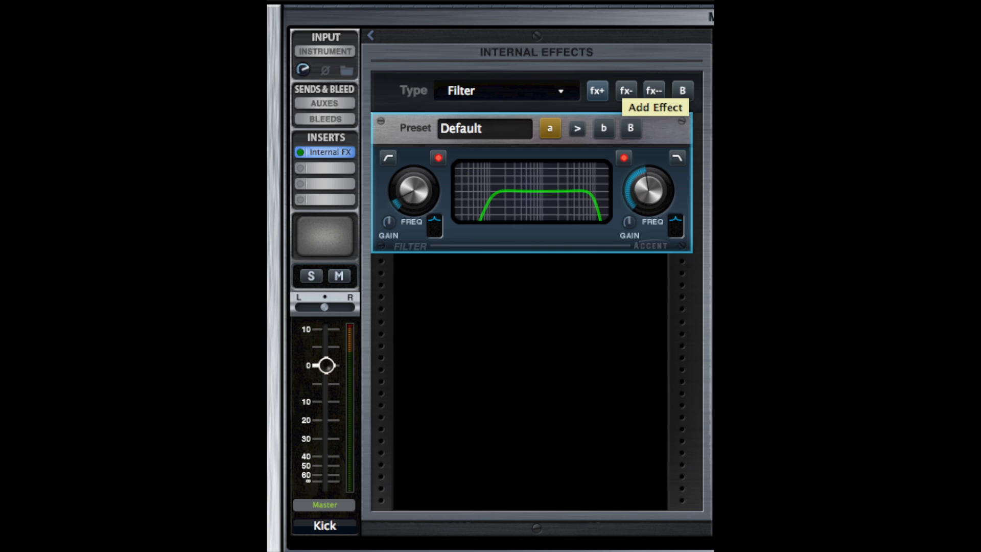
- Cycle Kick In's internal effect type through Compressor and Limiter, back to Filter
{"action": "left_click", "coordinate": [506, 91]}
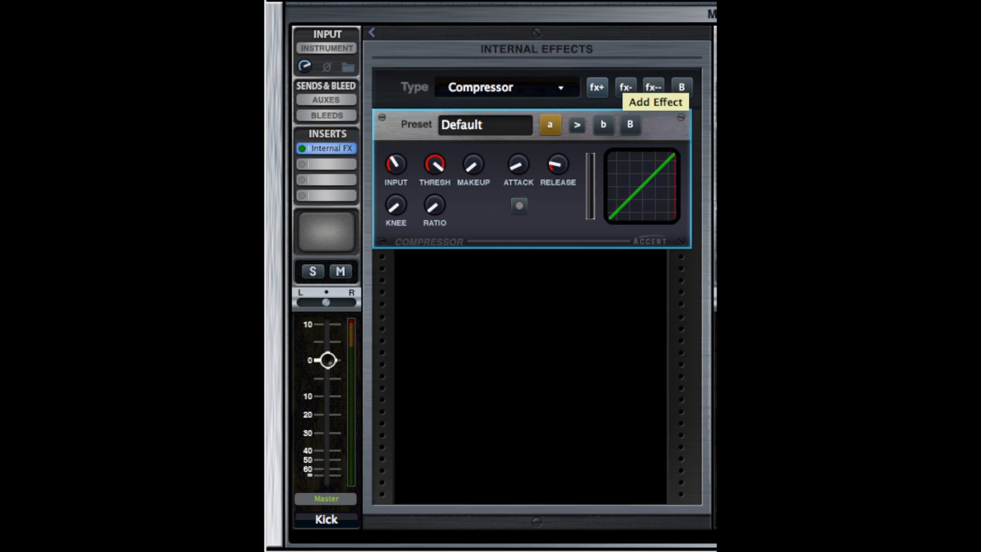
{"action": "left_click", "coordinate": [507, 87]}
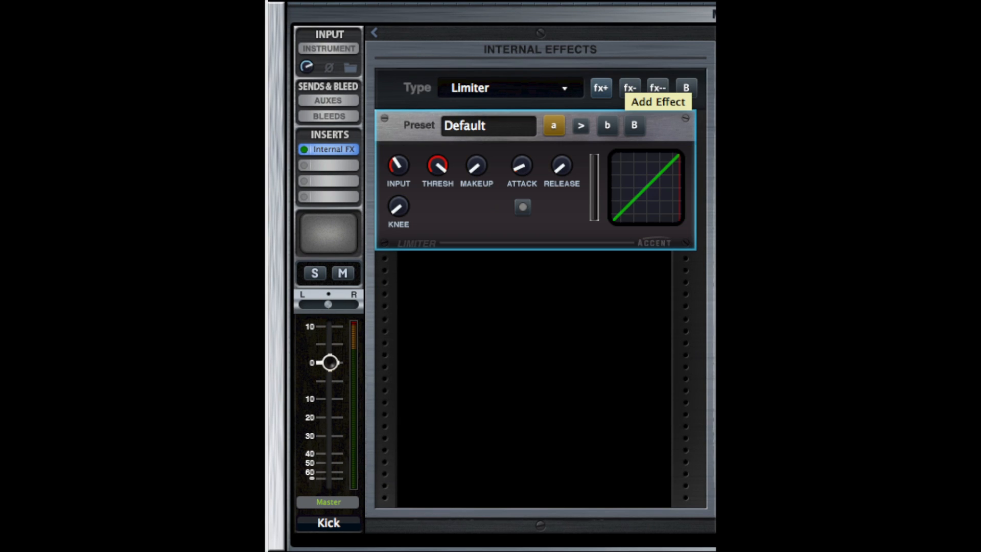
{"action": "left_click", "coordinate": [509, 89]}
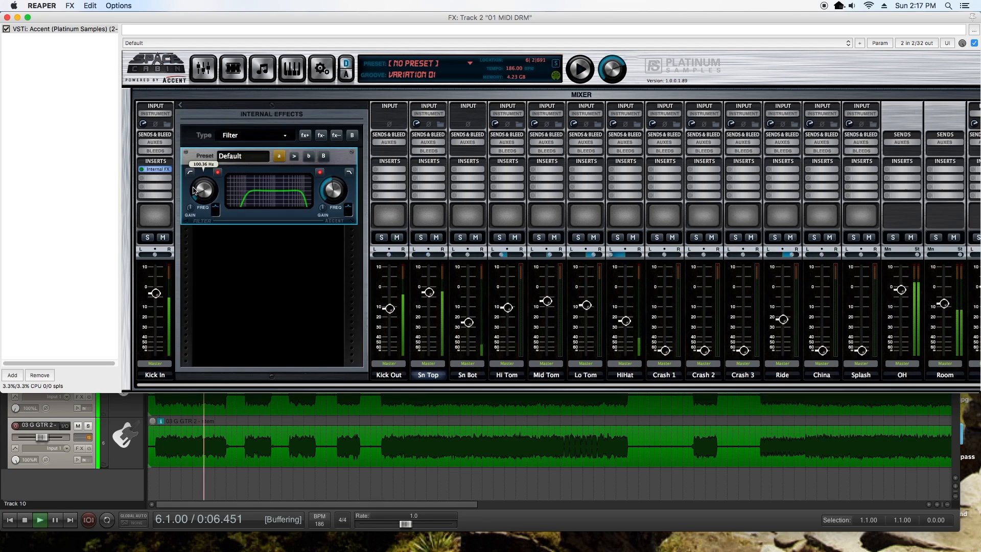
- Lower, raise, then fine-tune the kick filter's cutoff frequency during playback
{"action": "left_click_drag", "start_coordinate": [201, 190], "coordinate": [198, 197]}
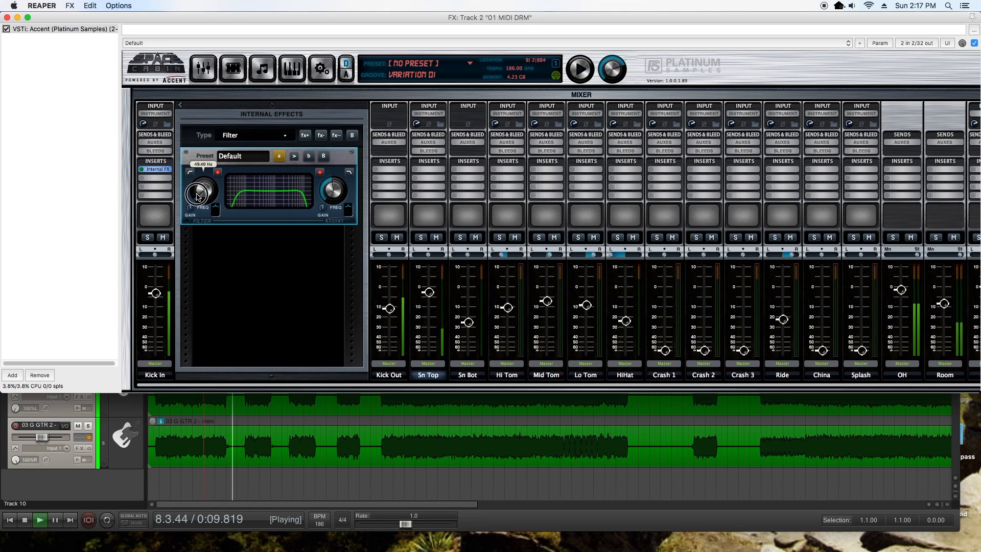
{"action": "left_click_drag", "start_coordinate": [200, 191], "coordinate": [200, 175]}
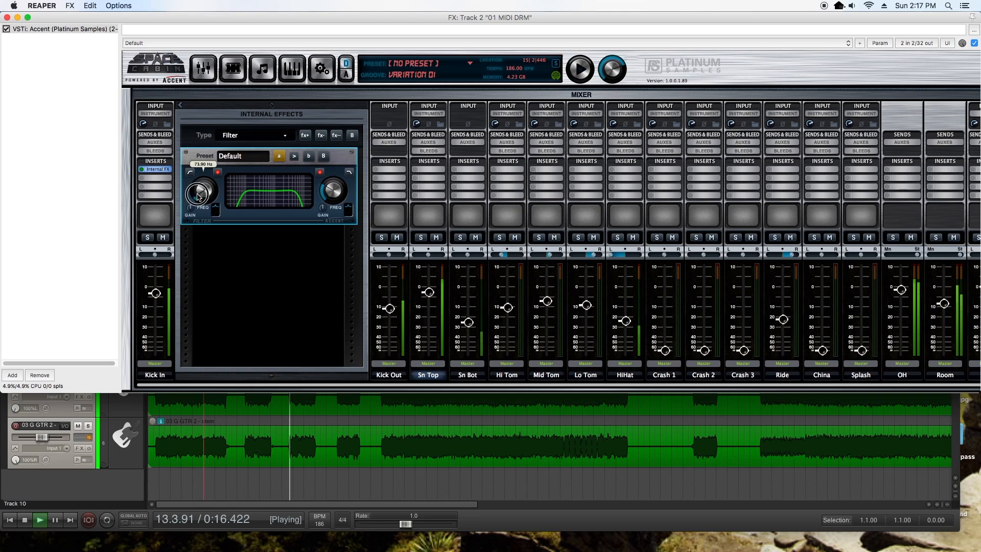
{"action": "left_click_drag", "start_coordinate": [200, 188], "coordinate": [204, 197]}
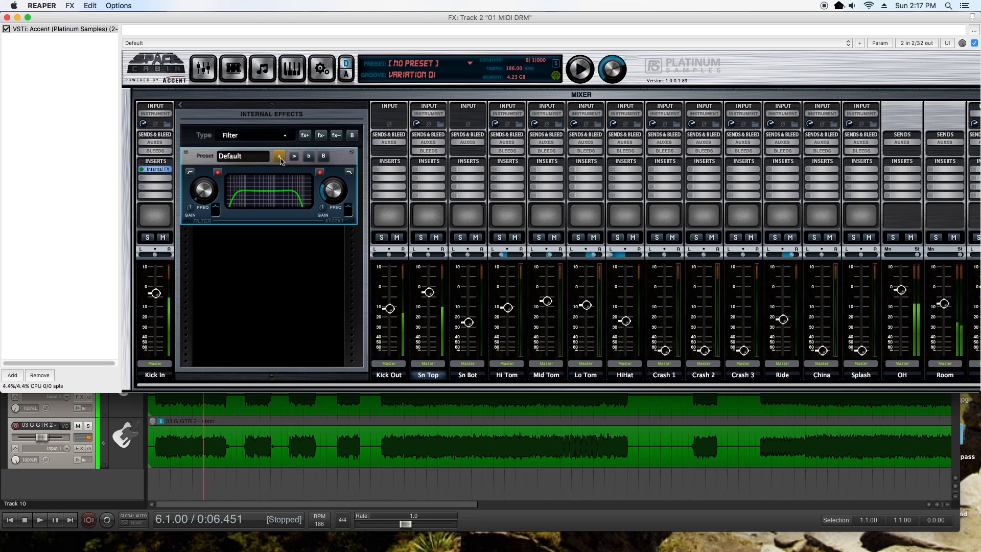
- Choose Compressor as the effect type and add it beneath Kick In's Filter unit
{"action": "left_click", "coordinate": [255, 134]}
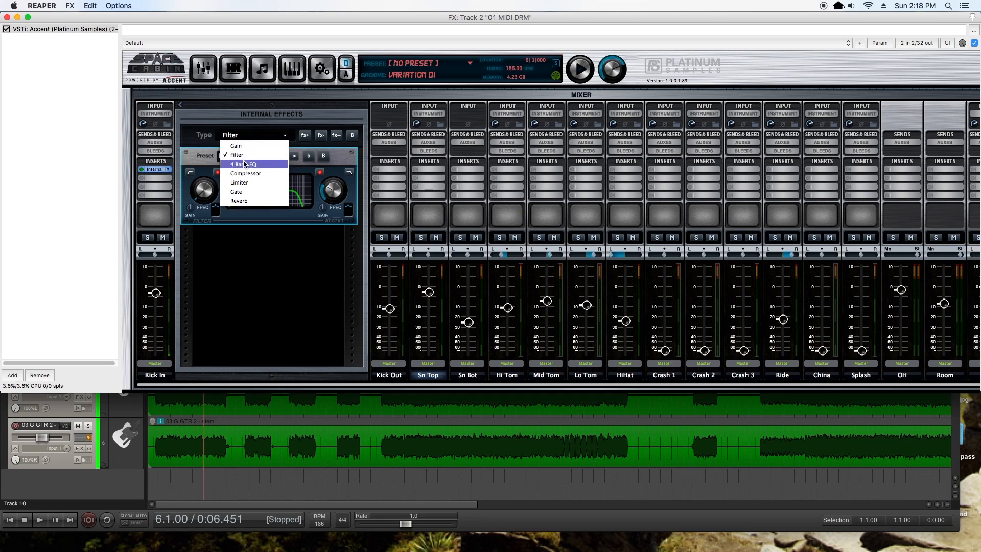
{"action": "mouse_move", "coordinate": [245, 173]}
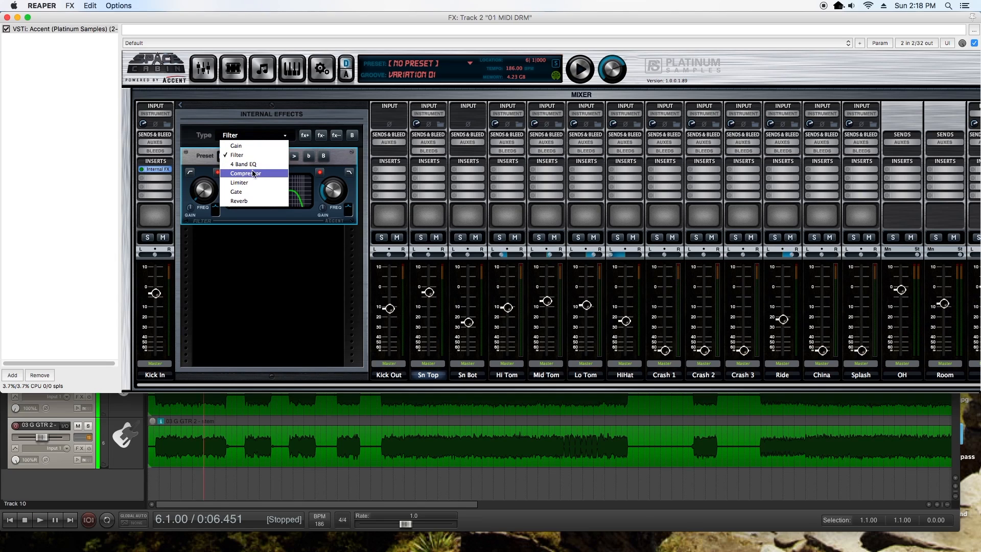
{"action": "left_click", "coordinate": [246, 173]}
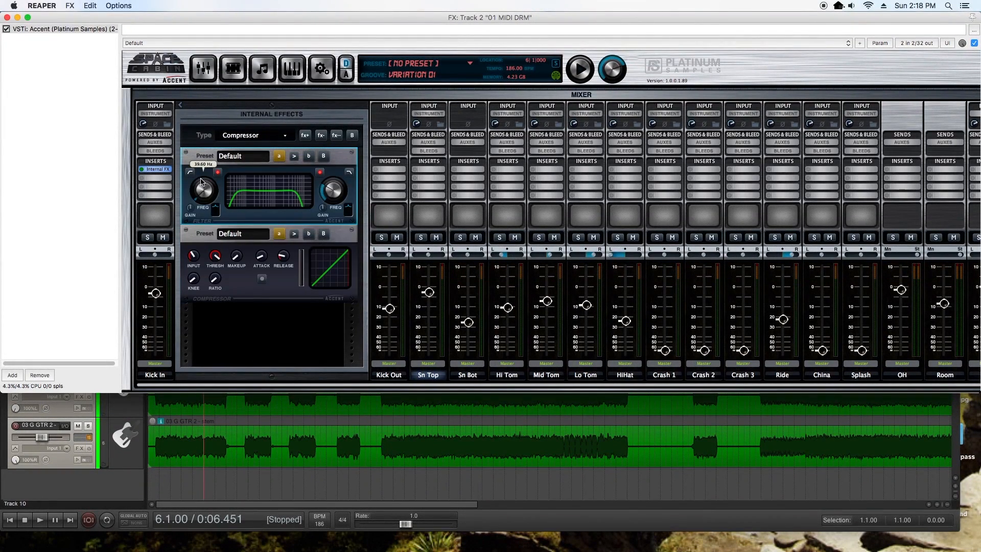
{"action": "mouse_move", "coordinate": [347, 153]}
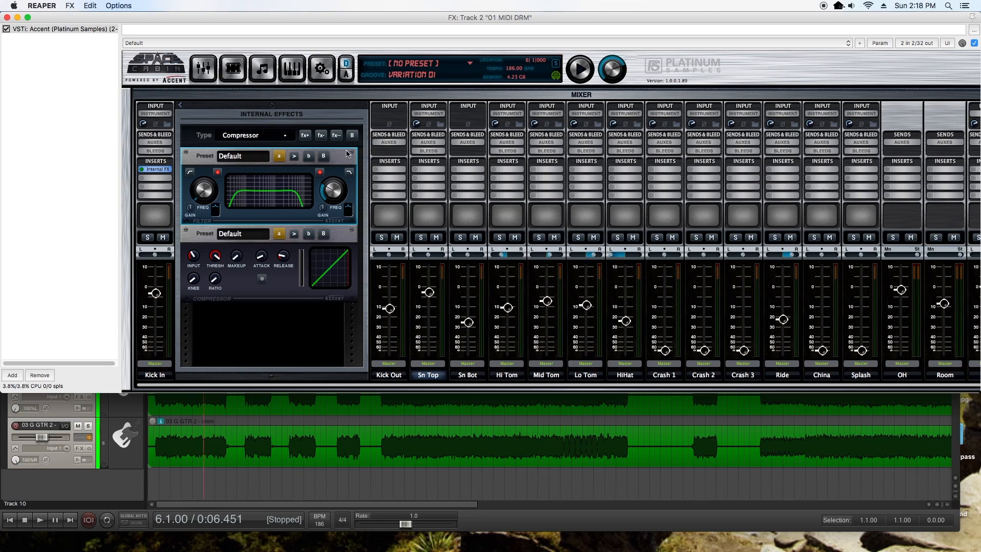
{"action": "left_click", "coordinate": [320, 136]}
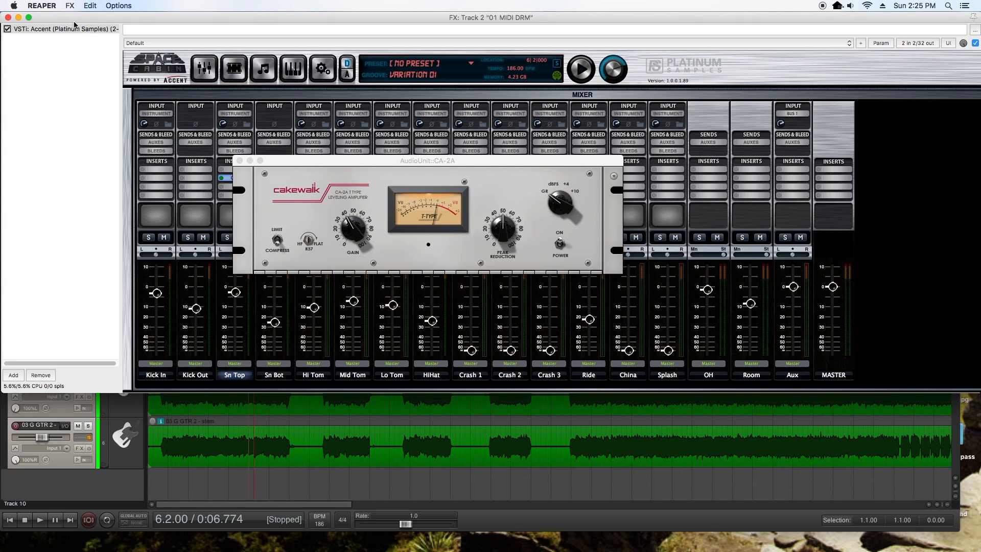
{"action": "mouse_move", "coordinate": [343, 172]}
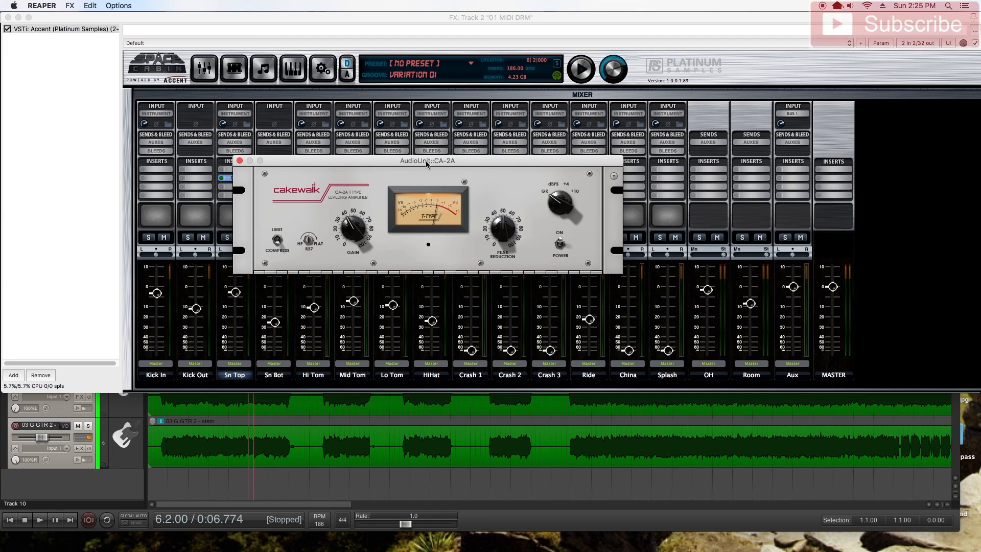
{"action": "mouse_move", "coordinate": [426, 238]}
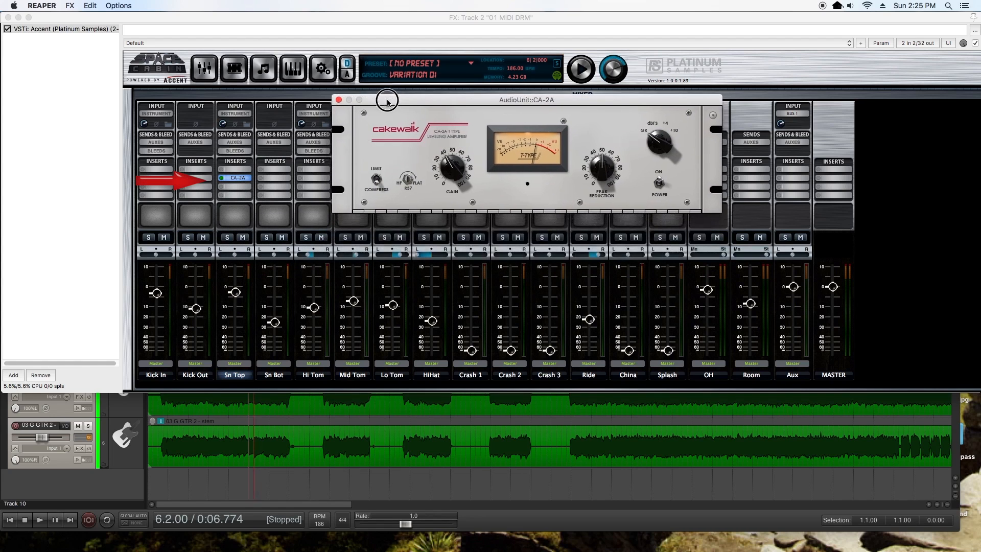
- Raise the CA-2A window, solo Sn Top, and adjust the CA-2A Gain while playing
{"action": "left_click_drag", "start_coordinate": [387, 99], "coordinate": [390, 92]}
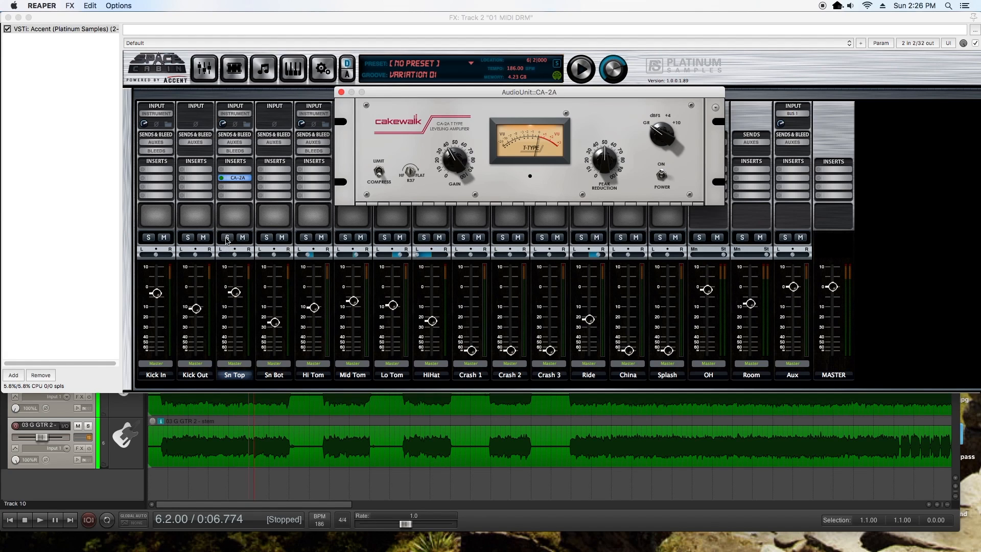
{"action": "left_click", "coordinate": [226, 237]}
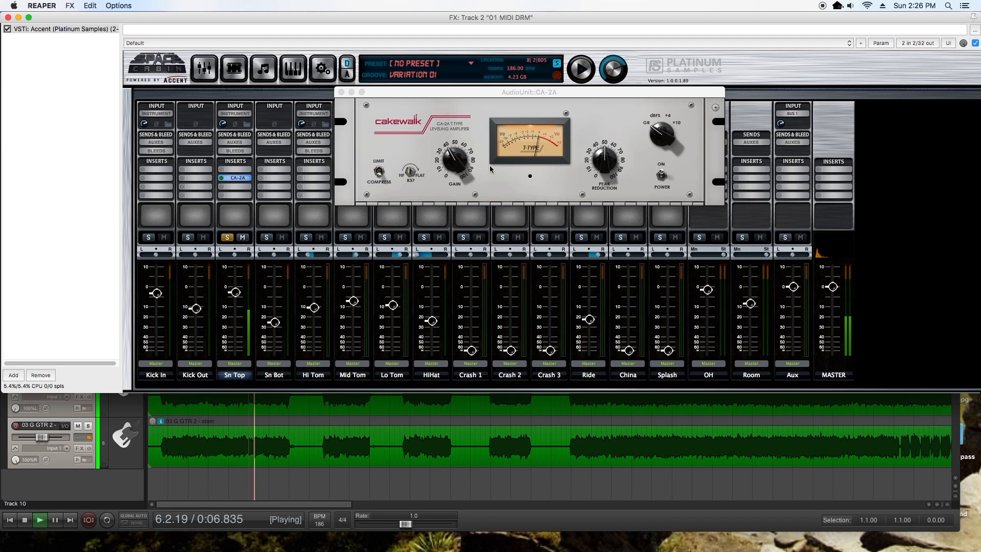
{"action": "left_click_drag", "start_coordinate": [453, 157], "coordinate": [451, 141]}
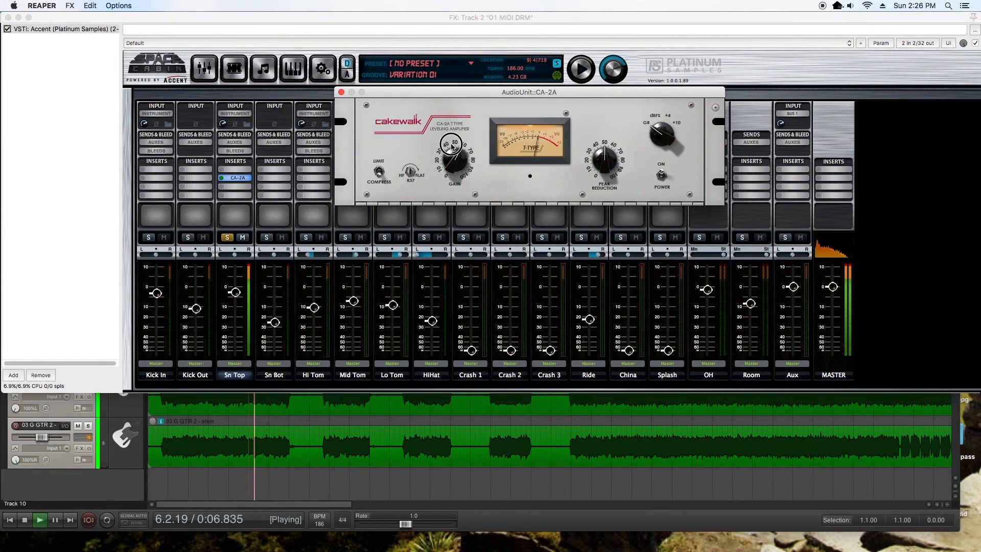
{"action": "left_click_drag", "start_coordinate": [451, 147], "coordinate": [452, 167]}
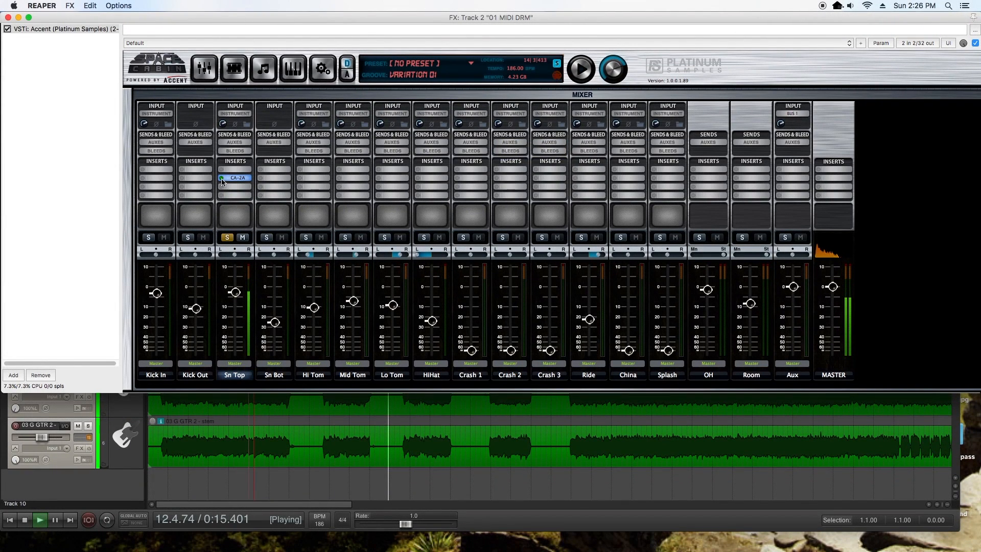
- Load JST Clip on Sn Top's insert slot and toggle its Power
{"action": "left_click", "coordinate": [235, 178]}
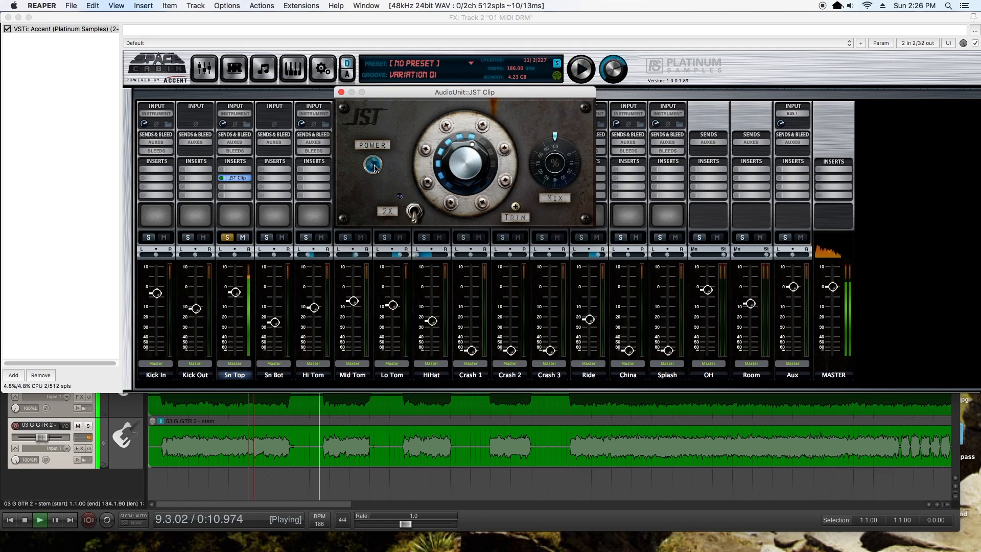
{"action": "left_click", "coordinate": [372, 164]}
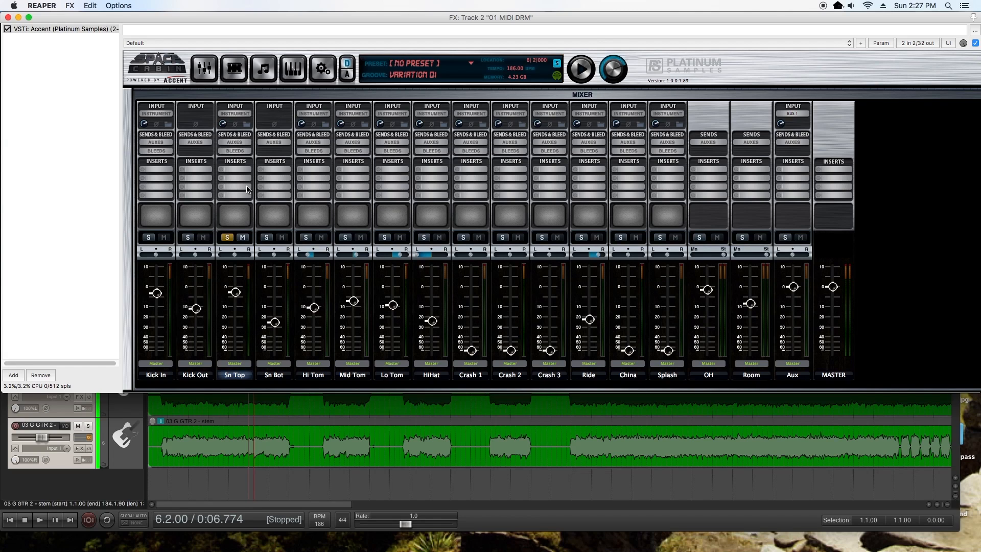
{"action": "mouse_move", "coordinate": [239, 204]}
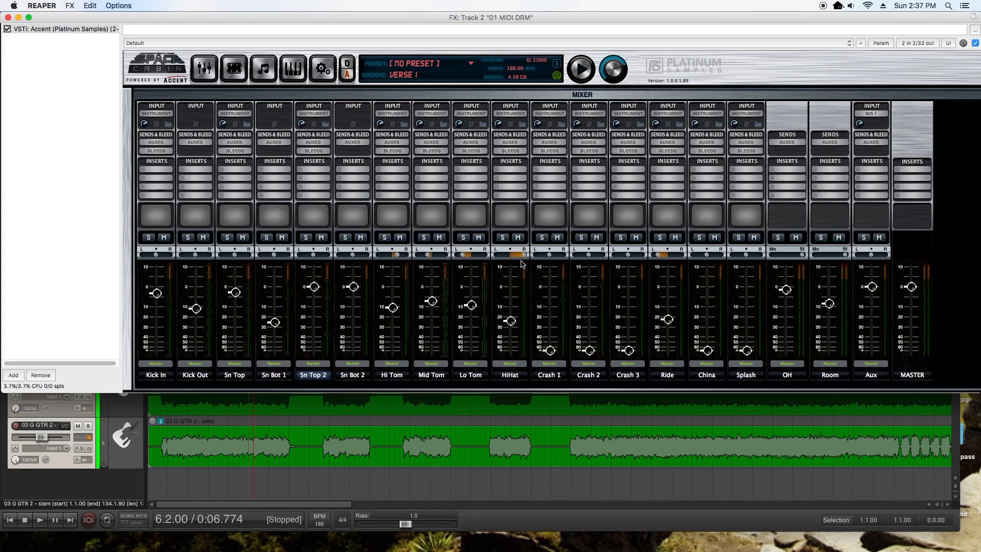
{"action": "mouse_move", "coordinate": [510, 256]}
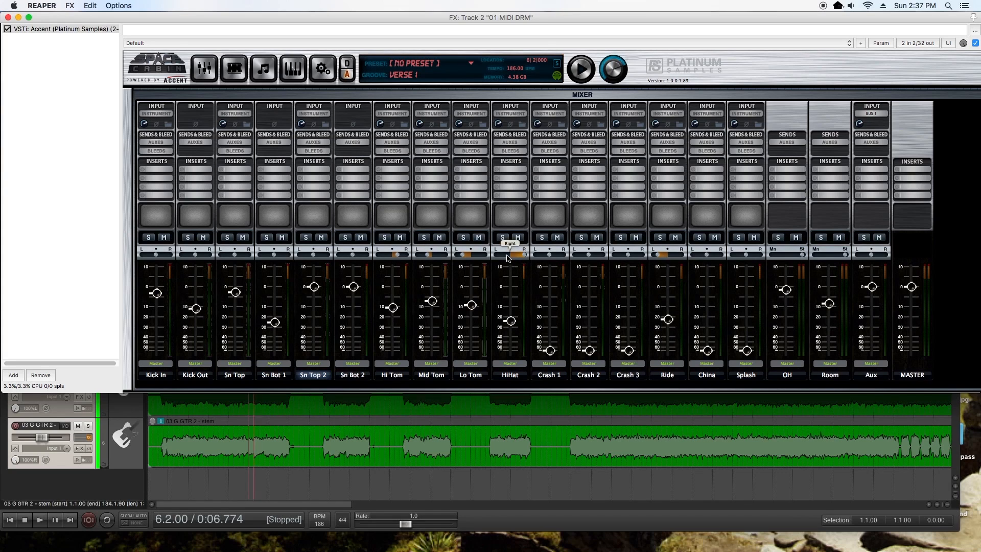
{"action": "mouse_move", "coordinate": [265, 107]}
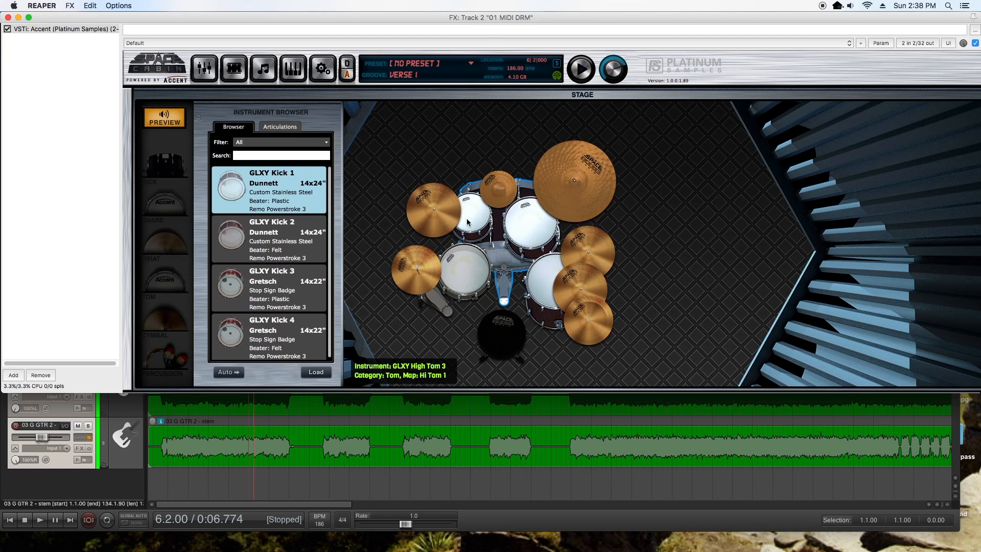
{"action": "mouse_move", "coordinate": [539, 233]}
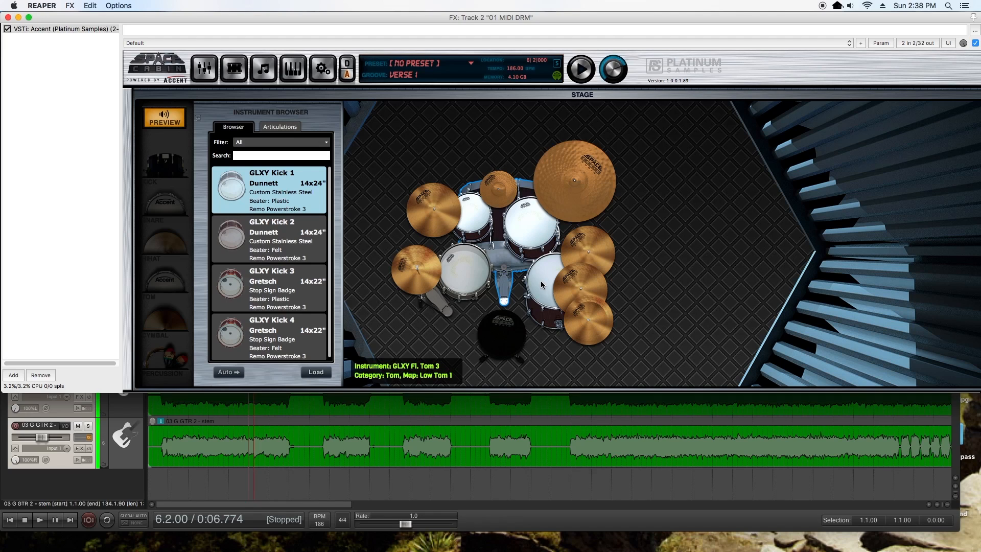
{"action": "mouse_move", "coordinate": [436, 212]}
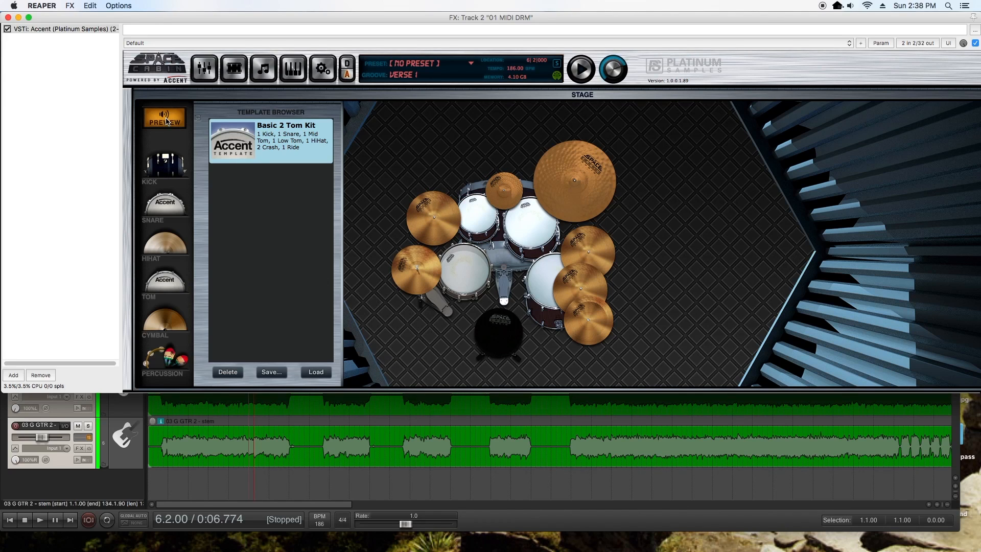
- Leave the Template Browser and show the Instrument Browser with GLXY kick drums
{"action": "left_click", "coordinate": [501, 207]}
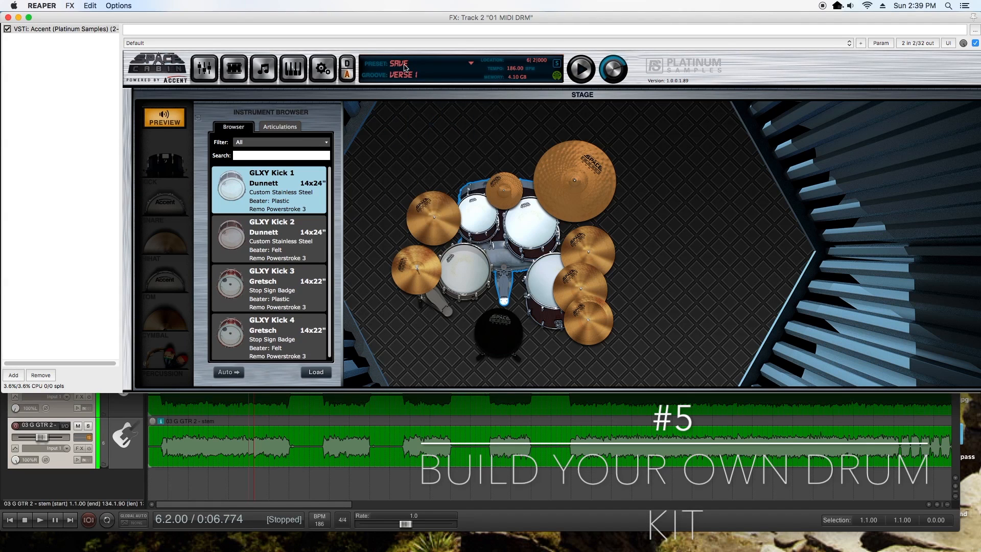
- From the kit presets list, save the current kit as 'Demo drm 01'
{"action": "left_click", "coordinate": [398, 64]}
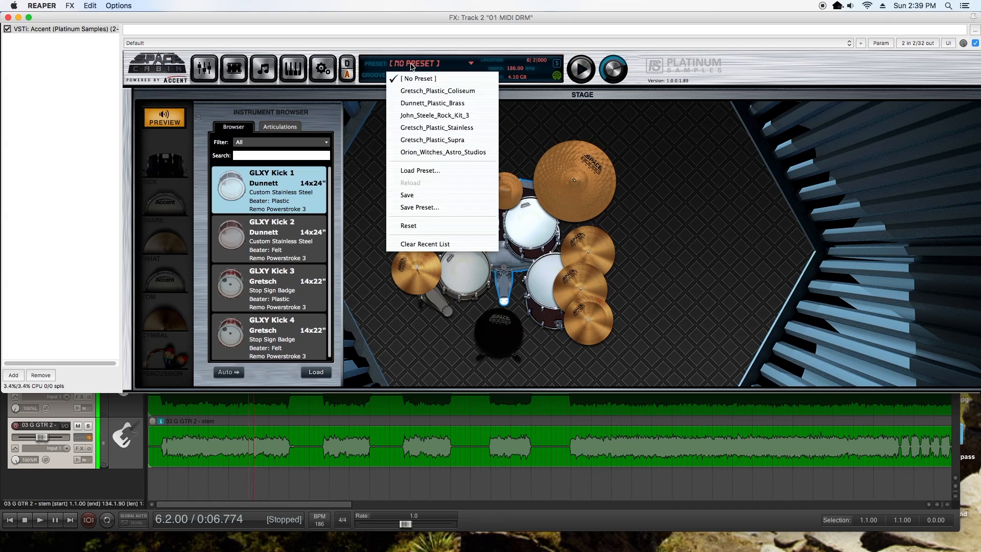
{"action": "mouse_move", "coordinate": [441, 207]}
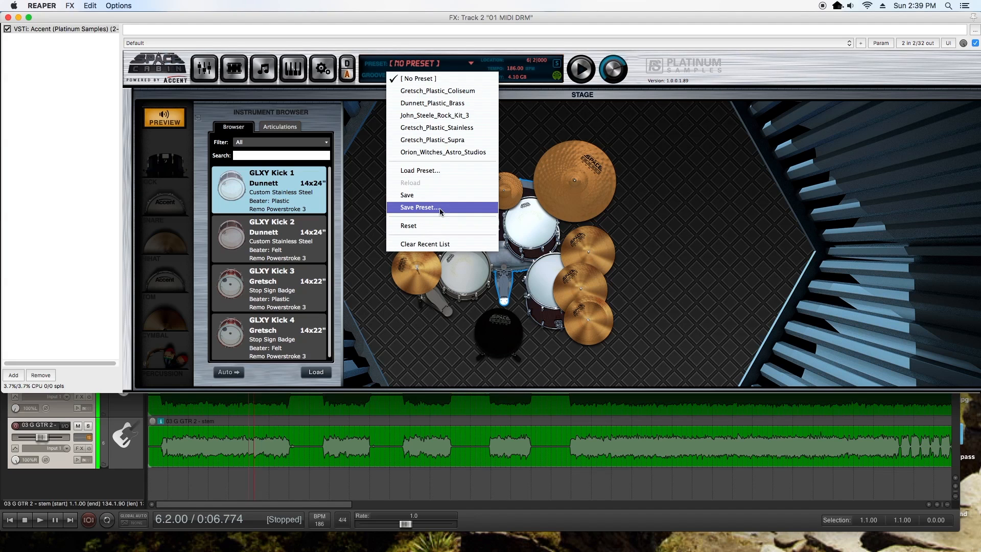
{"action": "left_click", "coordinate": [418, 207]}
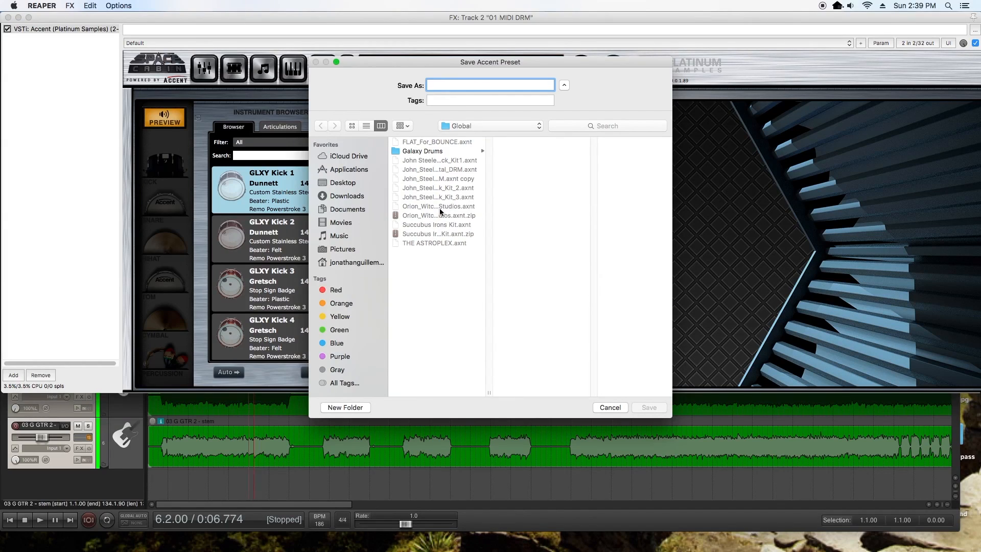
{"action": "type", "text": "Demo"}
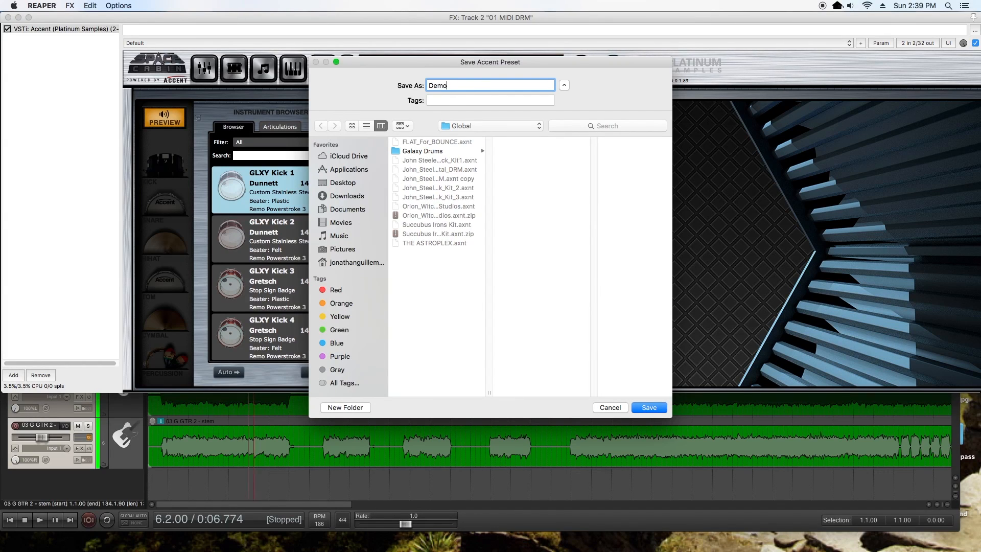
{"action": "type", "text": "drm"}
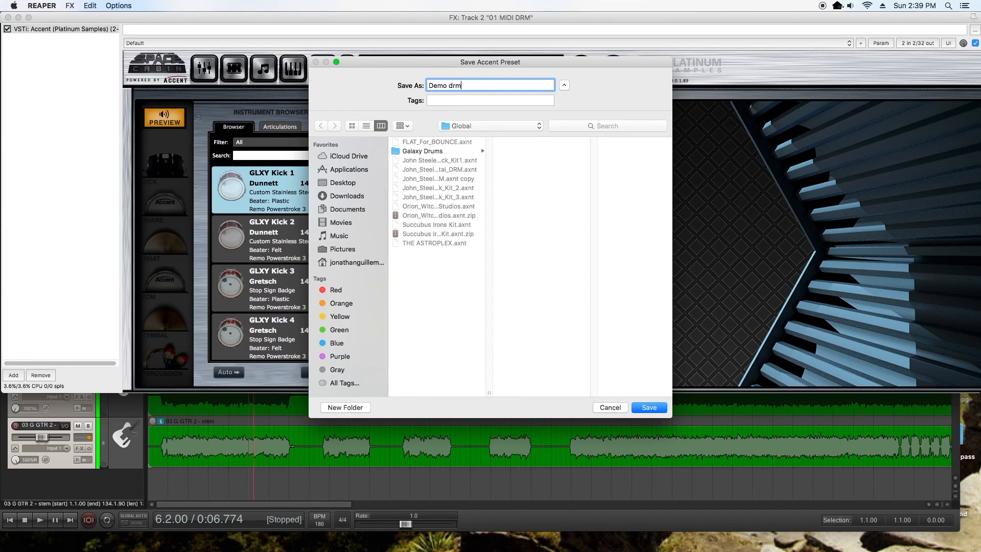
{"action": "type", "text": "01"}
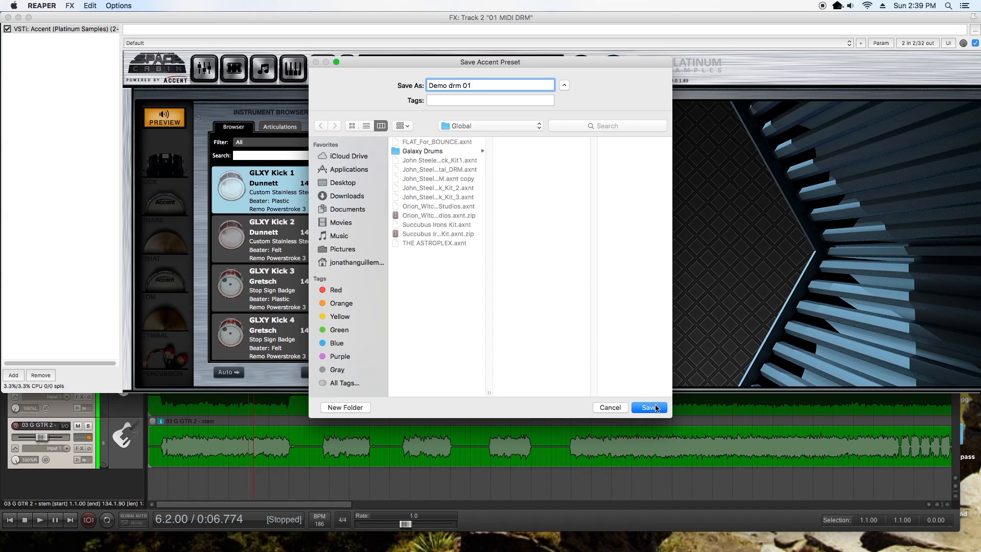
{"action": "left_click", "coordinate": [649, 407]}
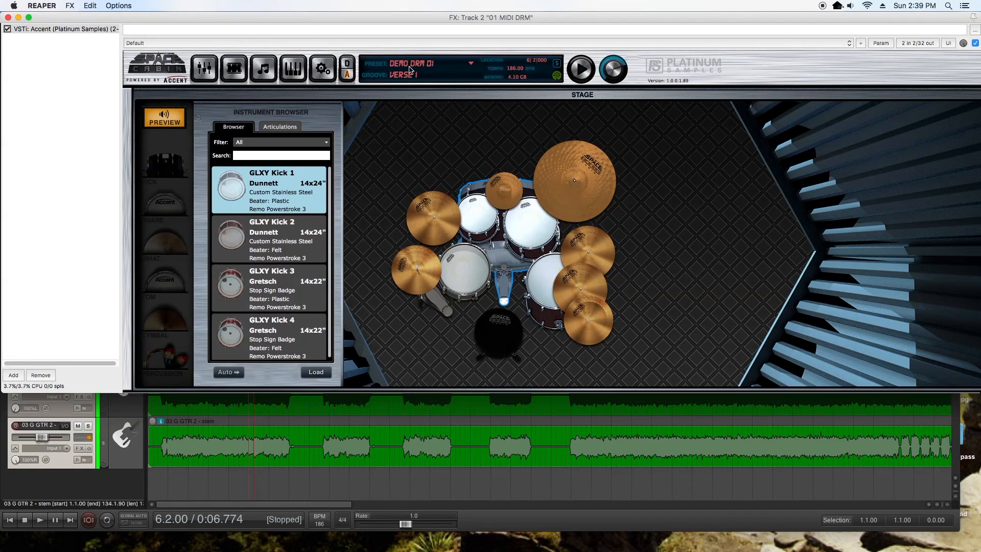
{"action": "left_click", "coordinate": [416, 63]}
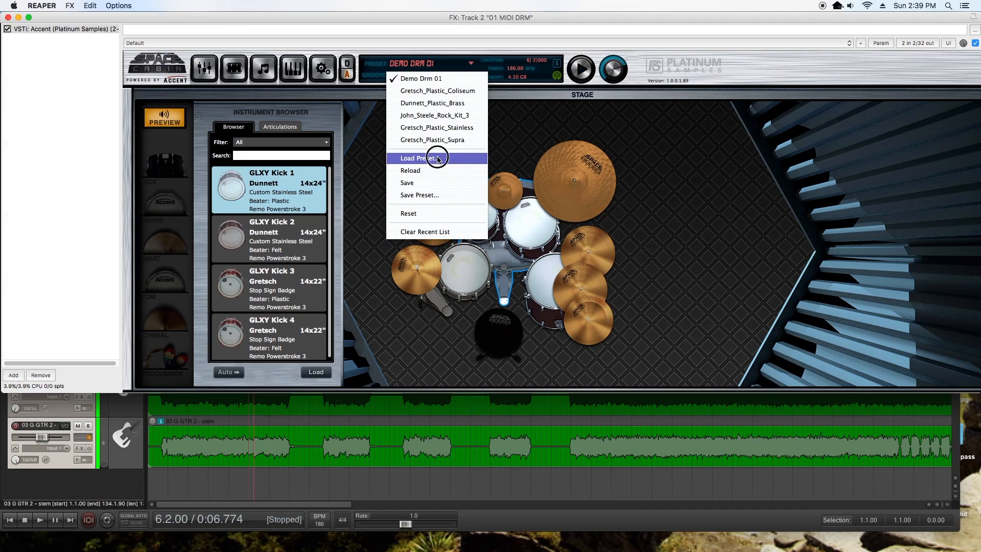
{"action": "left_click", "coordinate": [420, 158]}
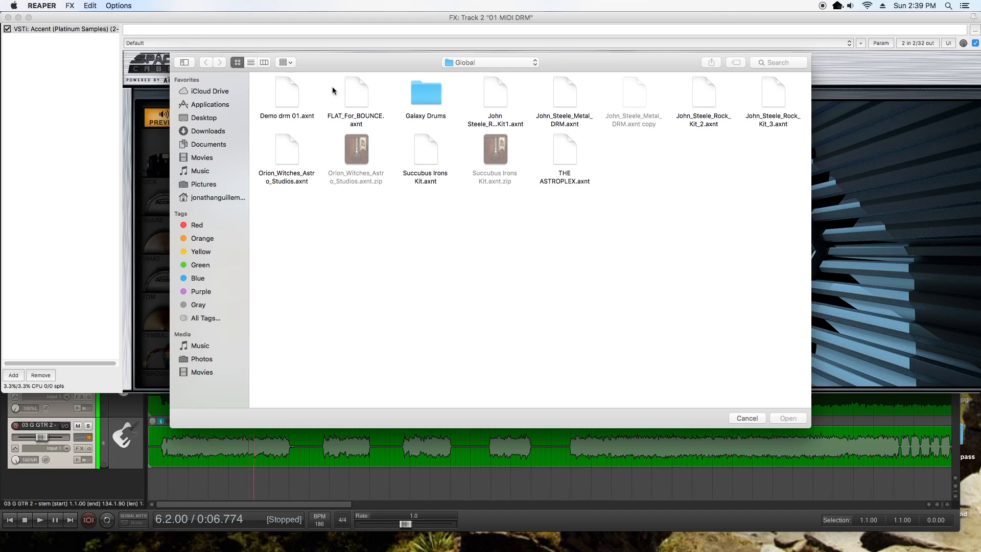
{"action": "mouse_move", "coordinate": [567, 140]}
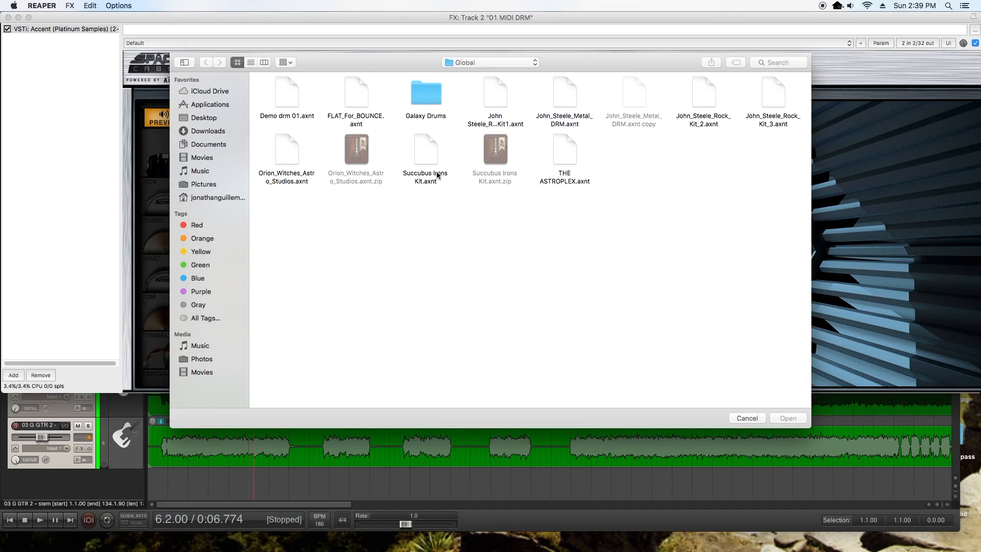
{"action": "mouse_move", "coordinate": [415, 139]}
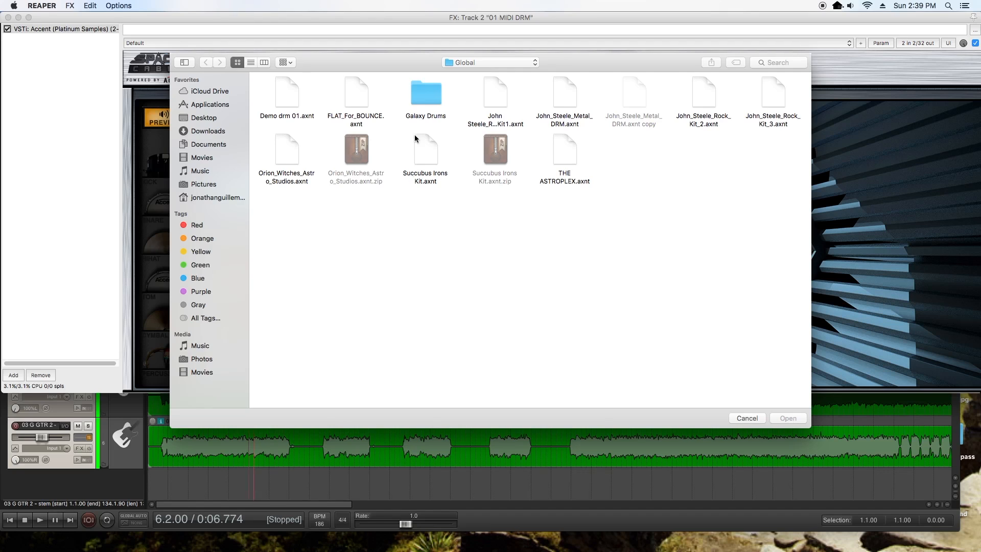
{"action": "left_click", "coordinate": [425, 94]}
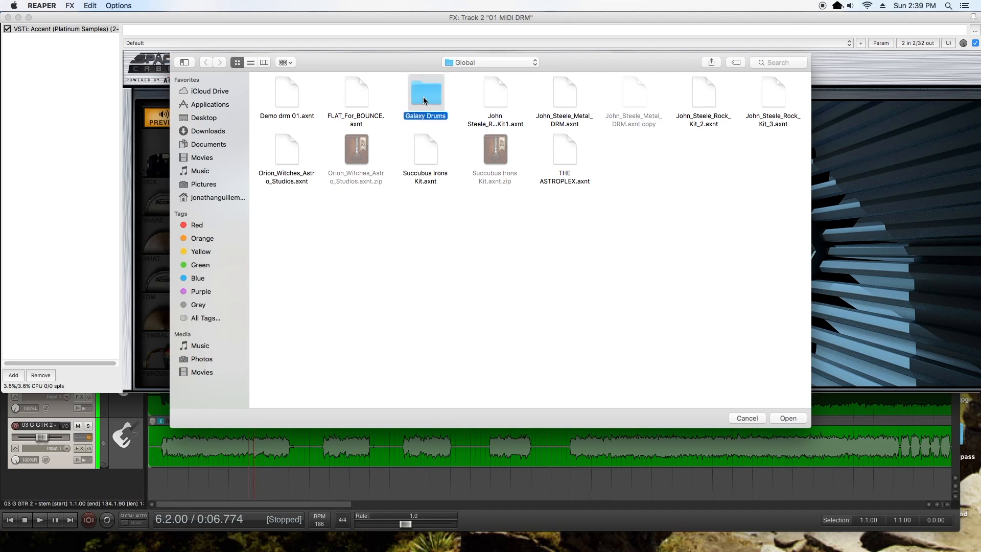
{"action": "double_click", "coordinate": [426, 92]}
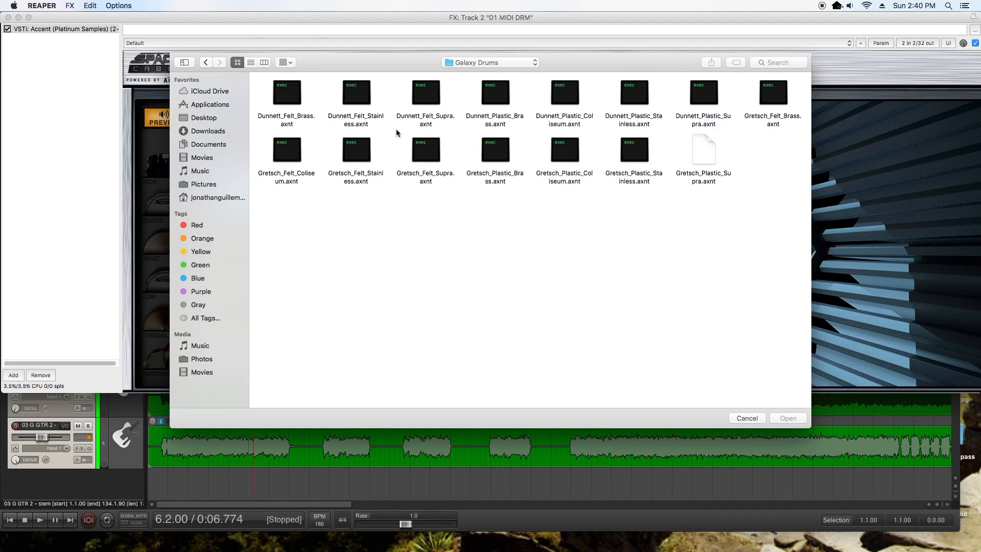
{"action": "mouse_move", "coordinate": [625, 165]}
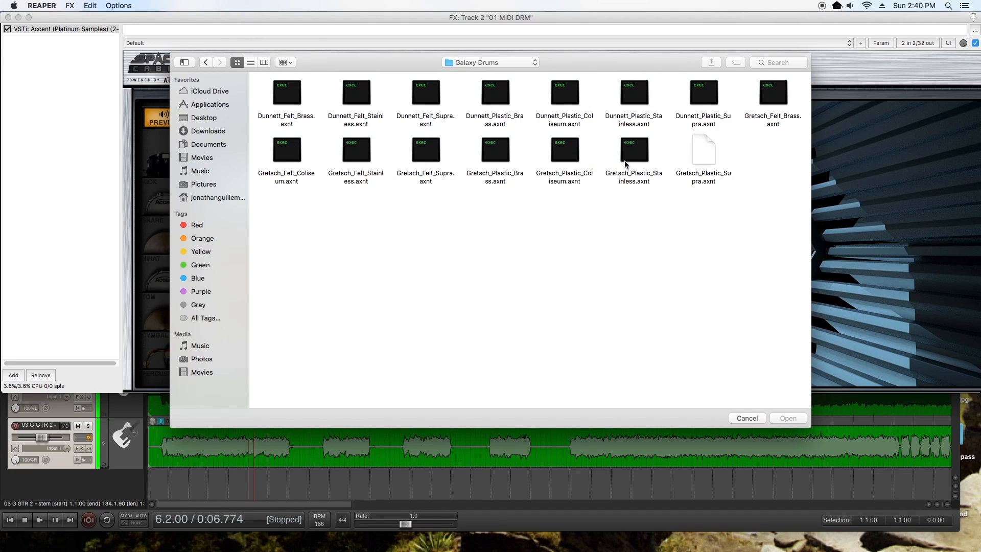
{"action": "mouse_move", "coordinate": [723, 142]}
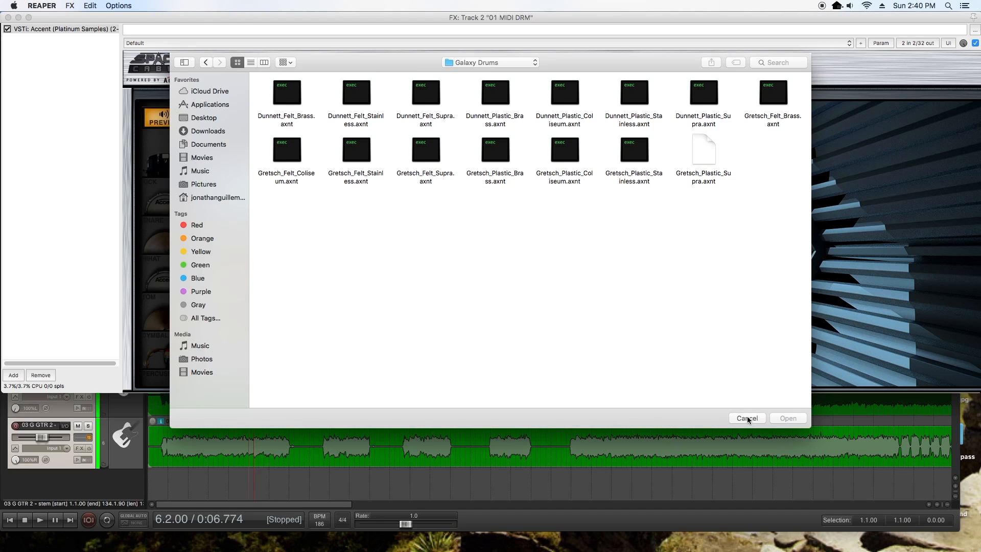
{"action": "left_click", "coordinate": [746, 418]}
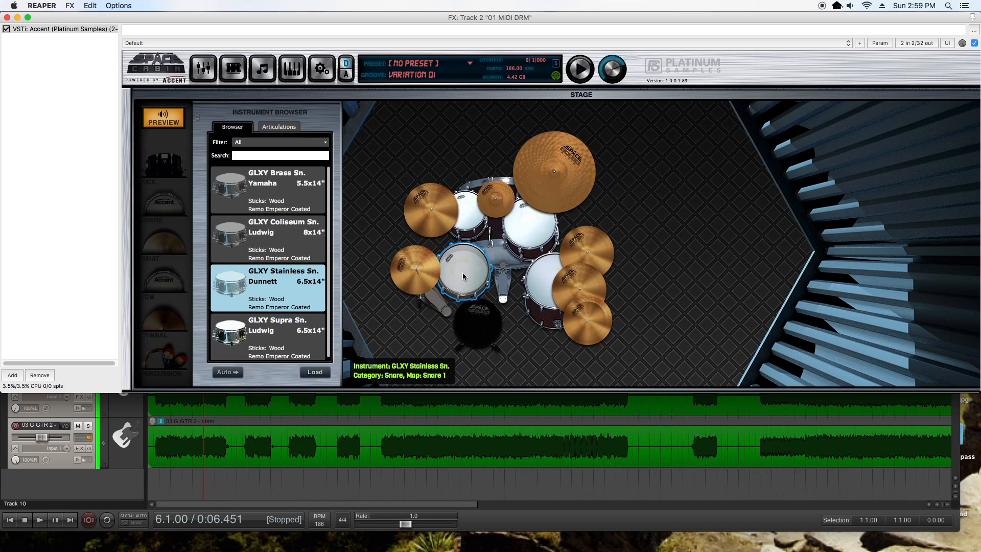
{"action": "mouse_move", "coordinate": [479, 205]}
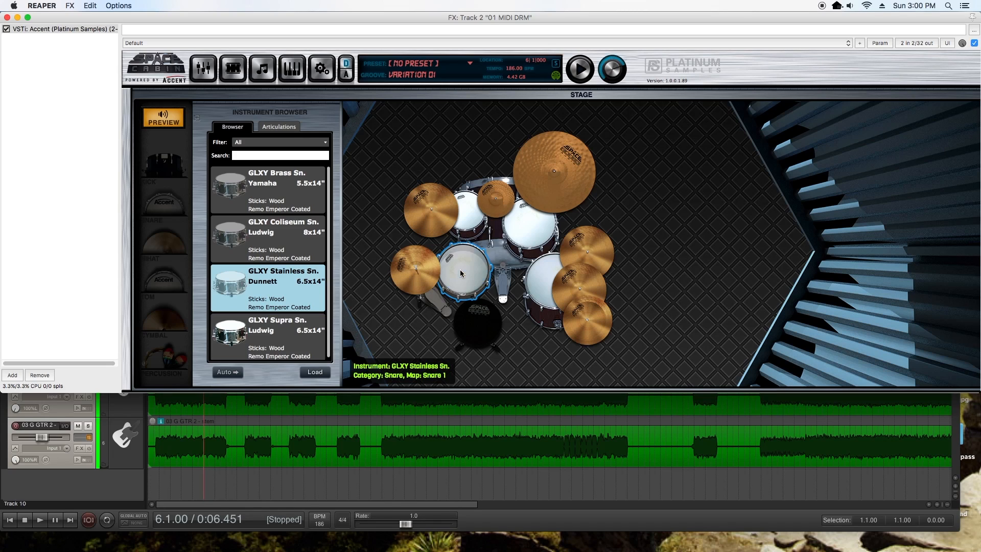
- View instrument choices for mid tom, hi-hat, splash, crash, china, high tom, ride; close Accent
{"action": "left_click", "coordinate": [532, 231]}
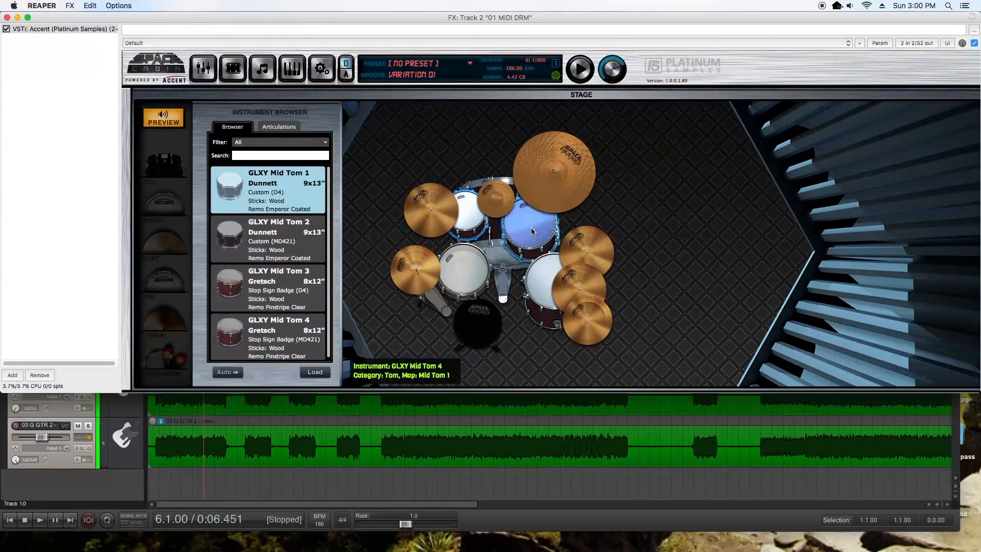
{"action": "left_click", "coordinate": [422, 281]}
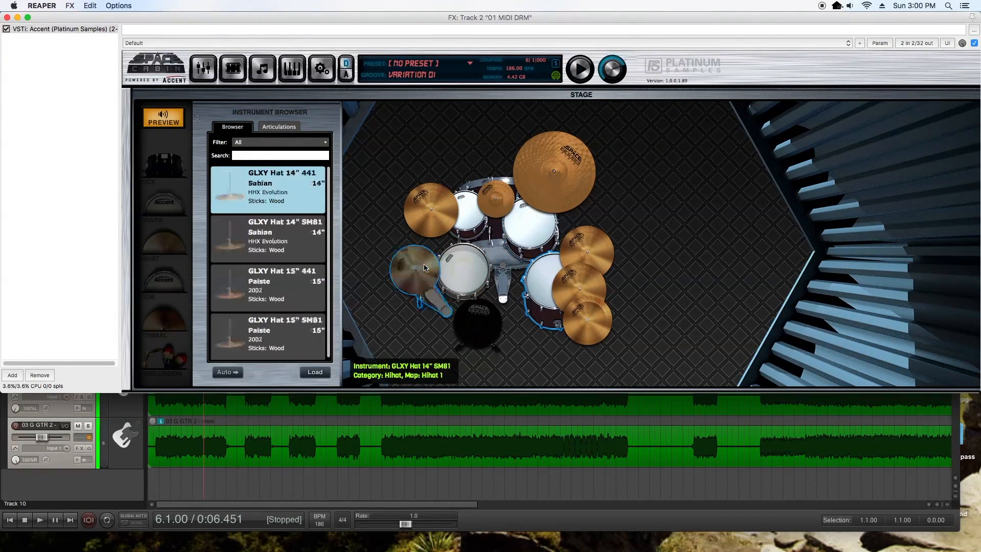
{"action": "left_click", "coordinate": [492, 209]}
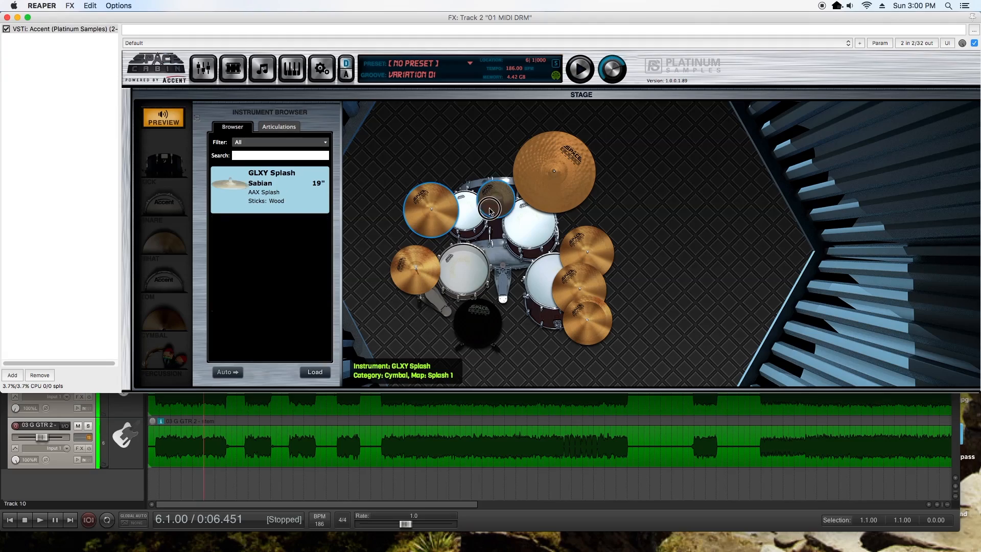
{"action": "left_click", "coordinate": [582, 256]}
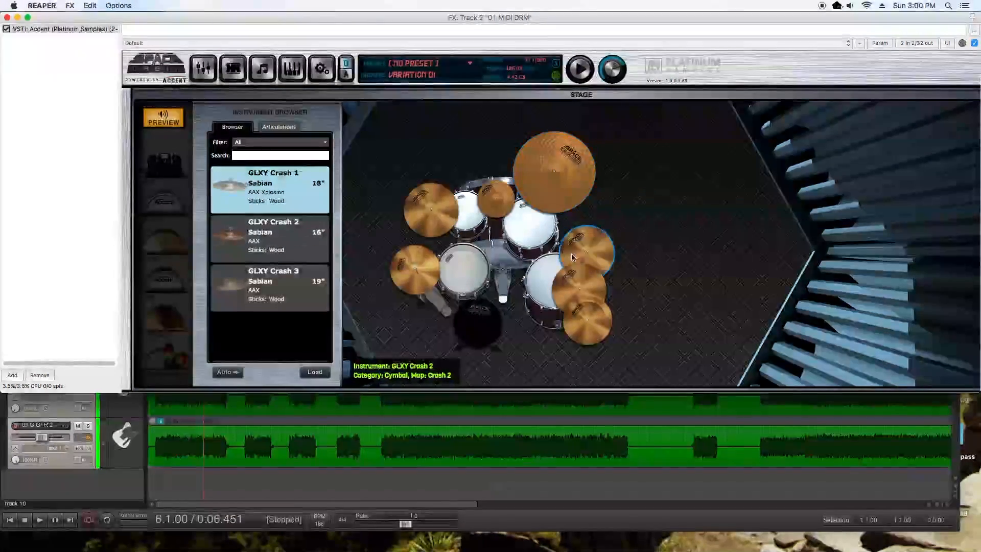
{"action": "left_click", "coordinate": [586, 320]}
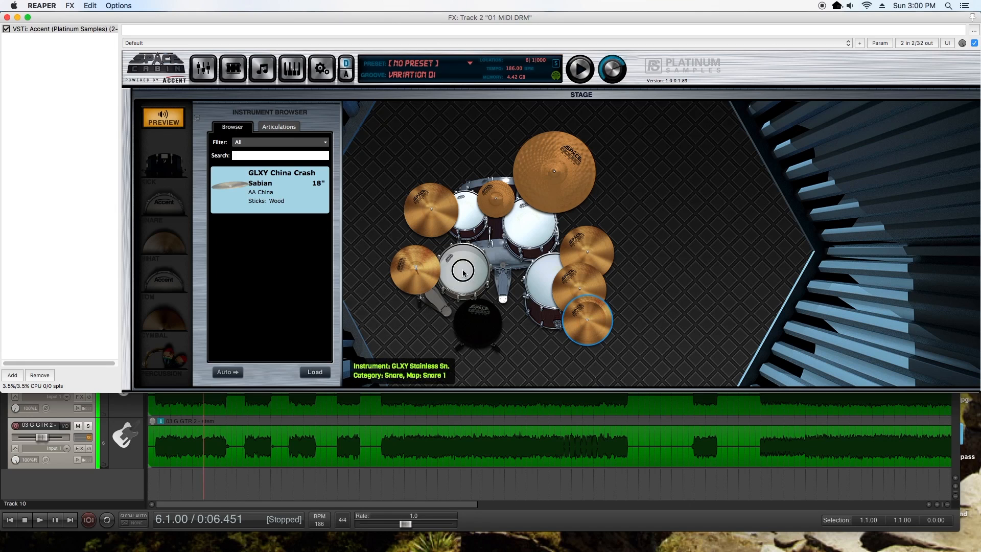
{"action": "left_click", "coordinate": [463, 273]}
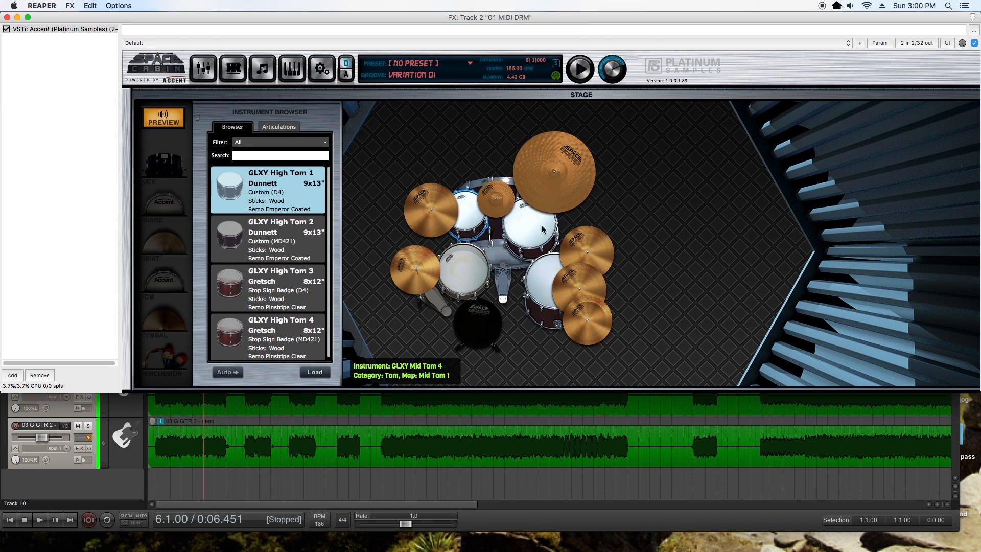
{"action": "left_click", "coordinate": [552, 171]}
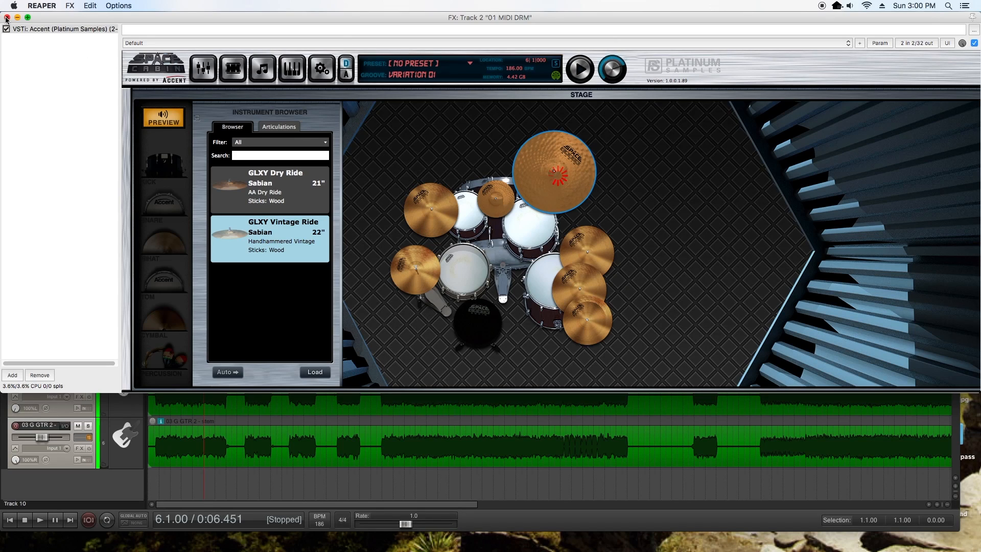
{"action": "left_click", "coordinate": [5, 20]}
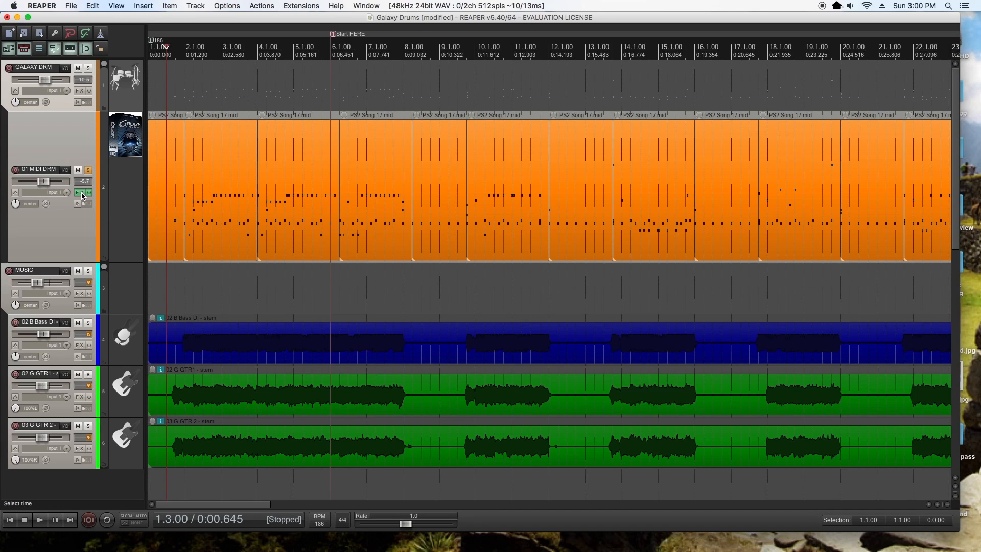
{"action": "left_click", "coordinate": [81, 192]}
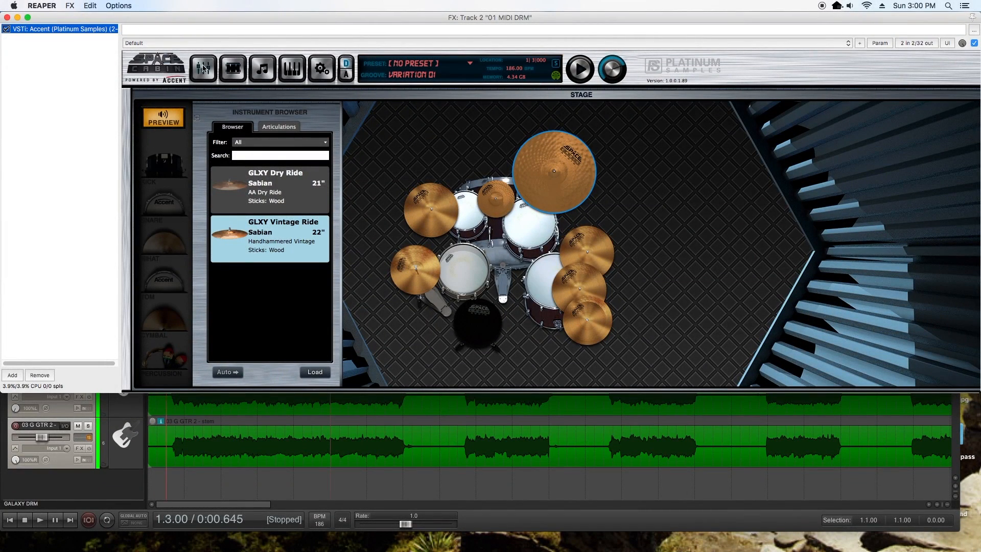
{"action": "left_click", "coordinate": [232, 69]}
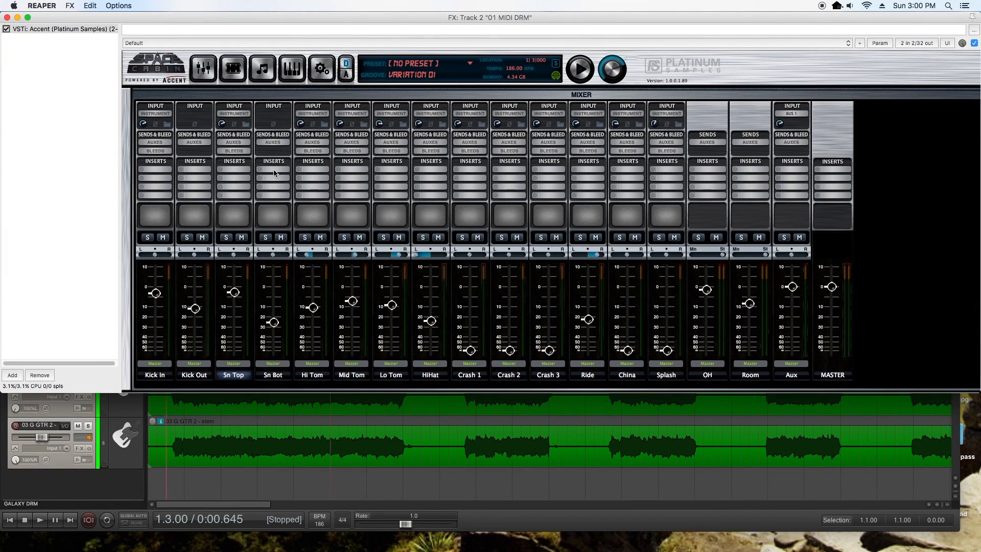
{"action": "mouse_move", "coordinate": [84, 69]}
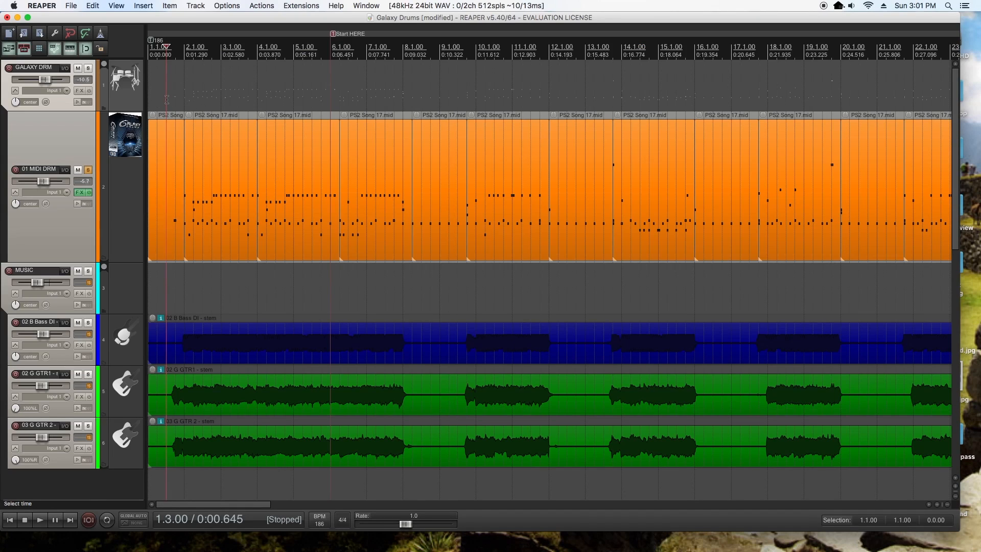
- Start, stop, and restart transport playback of the Galaxy Drums song with its stems
{"action": "left_click", "coordinate": [40, 519]}
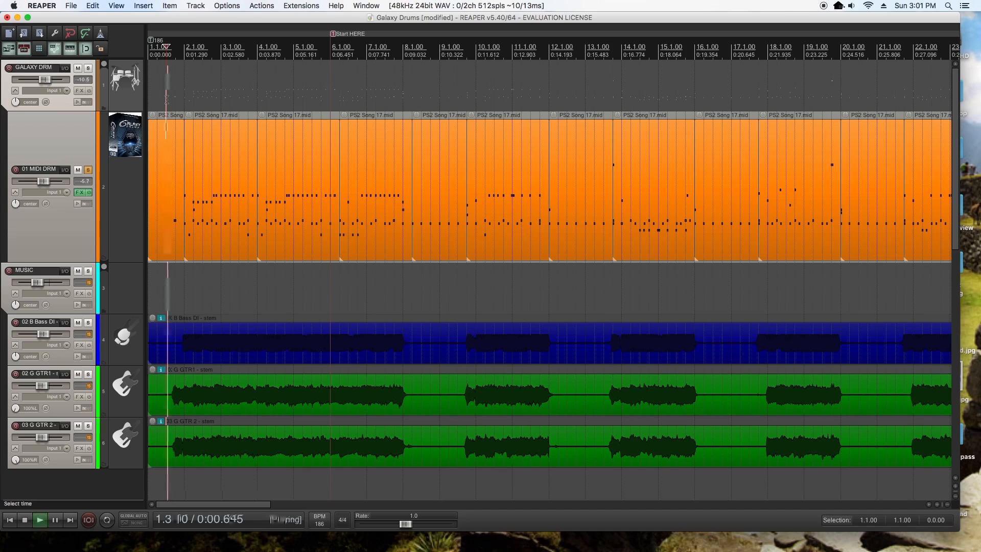
{"action": "left_click", "coordinate": [40, 519]}
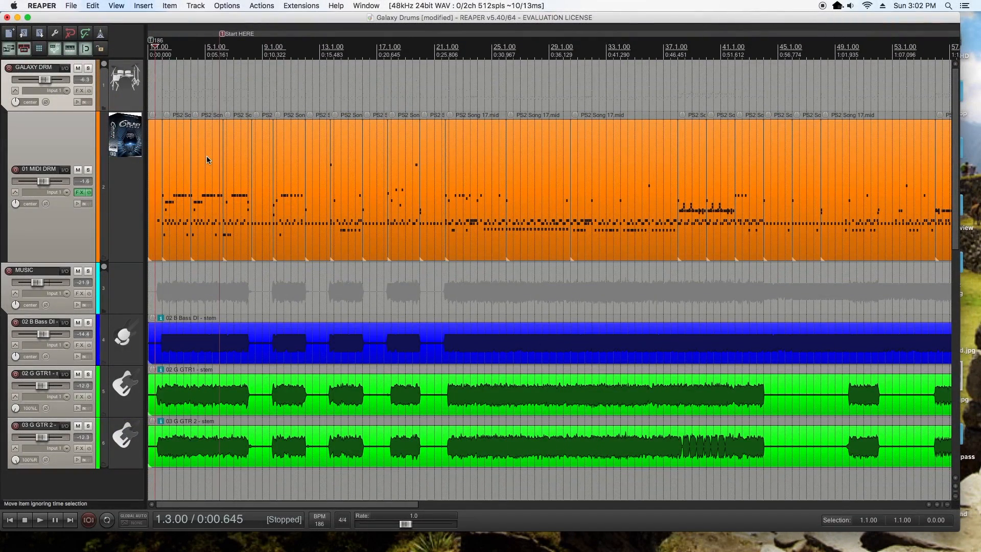
{"action": "left_click", "coordinate": [39, 520]}
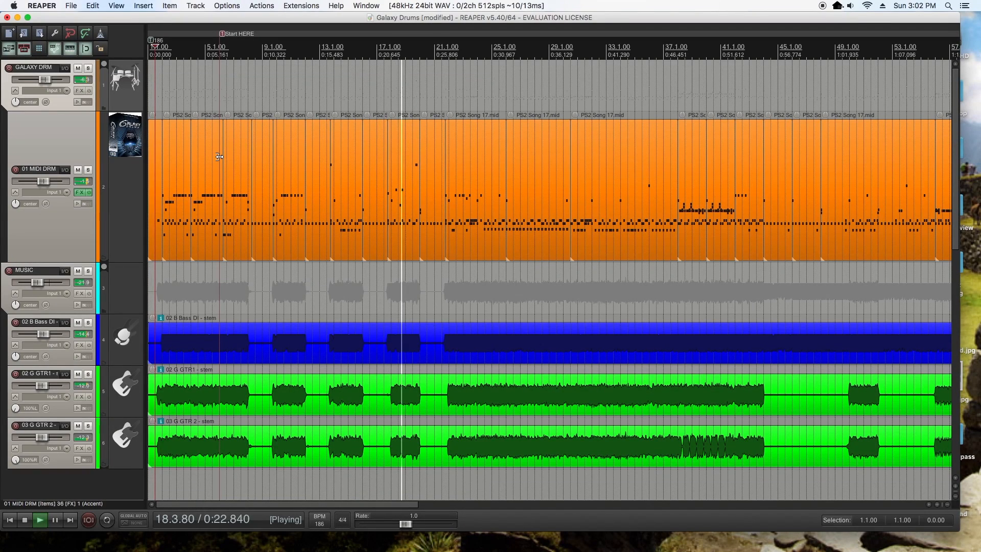
{"action": "left_click", "coordinate": [39, 519]}
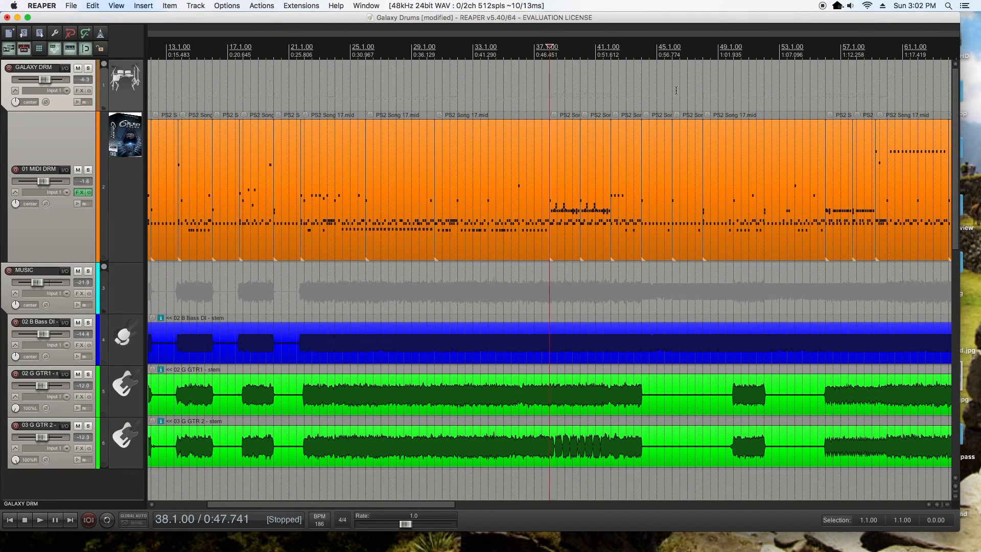
{"action": "left_click", "coordinate": [39, 520]}
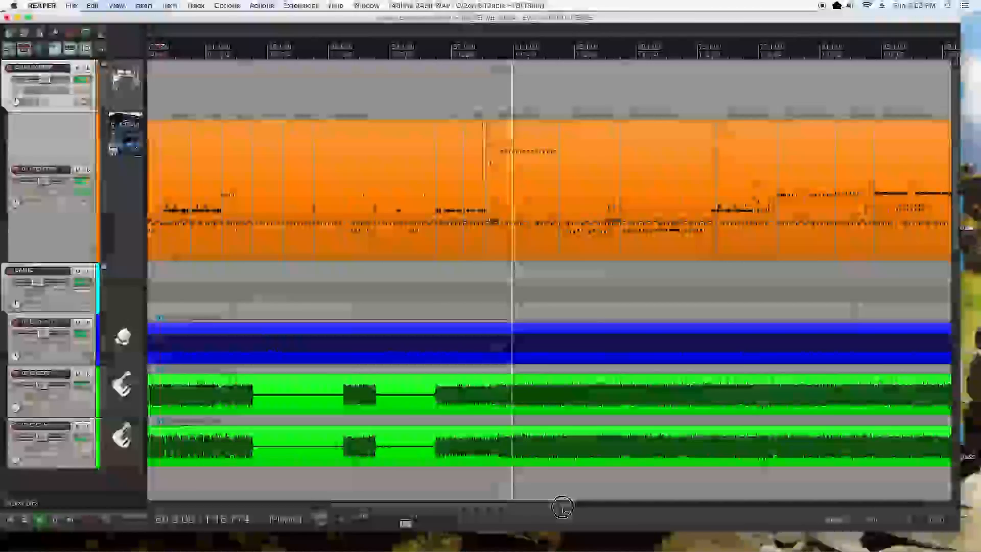
- Stop playback and reopen Accent from the 01 MIDI DRM track's FX button
{"action": "left_click", "coordinate": [39, 519]}
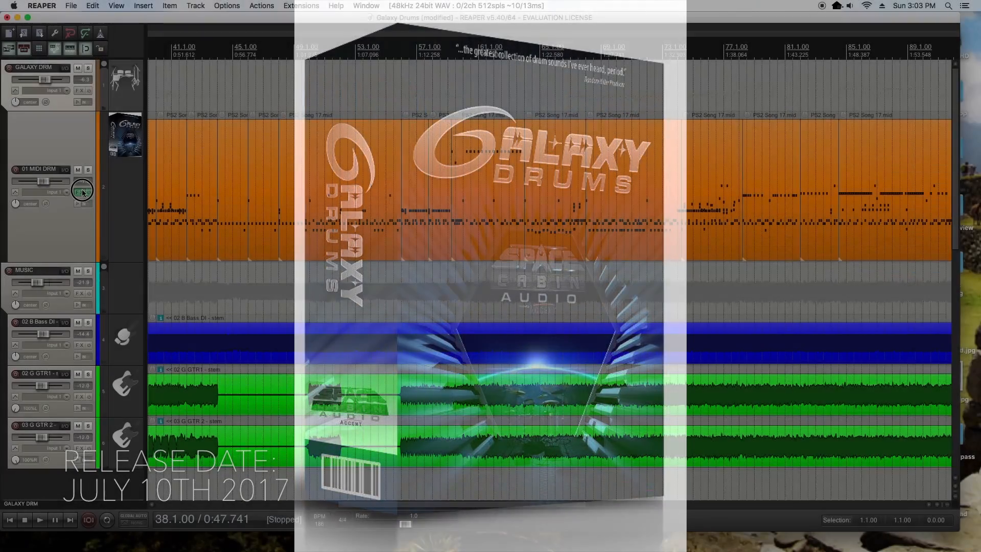
{"action": "left_click", "coordinate": [82, 190]}
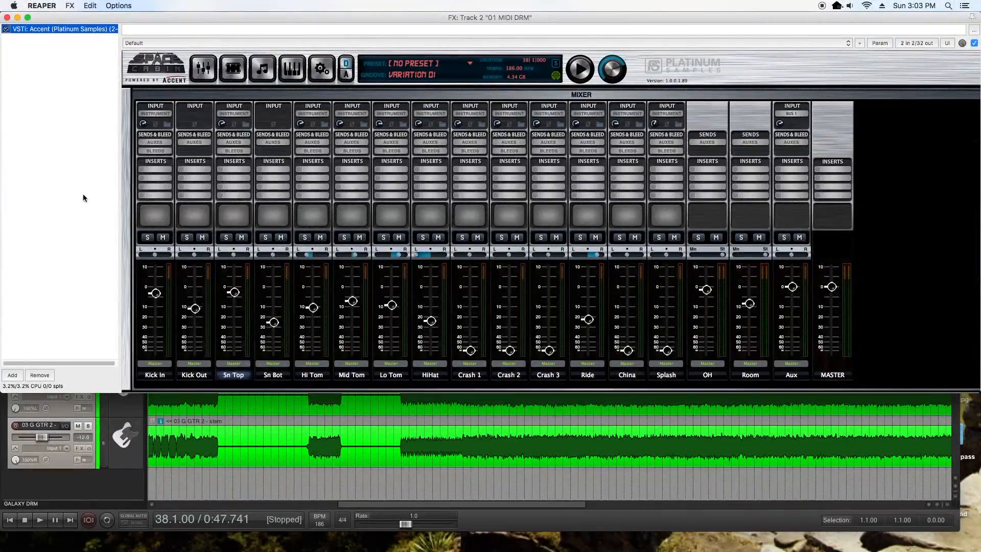